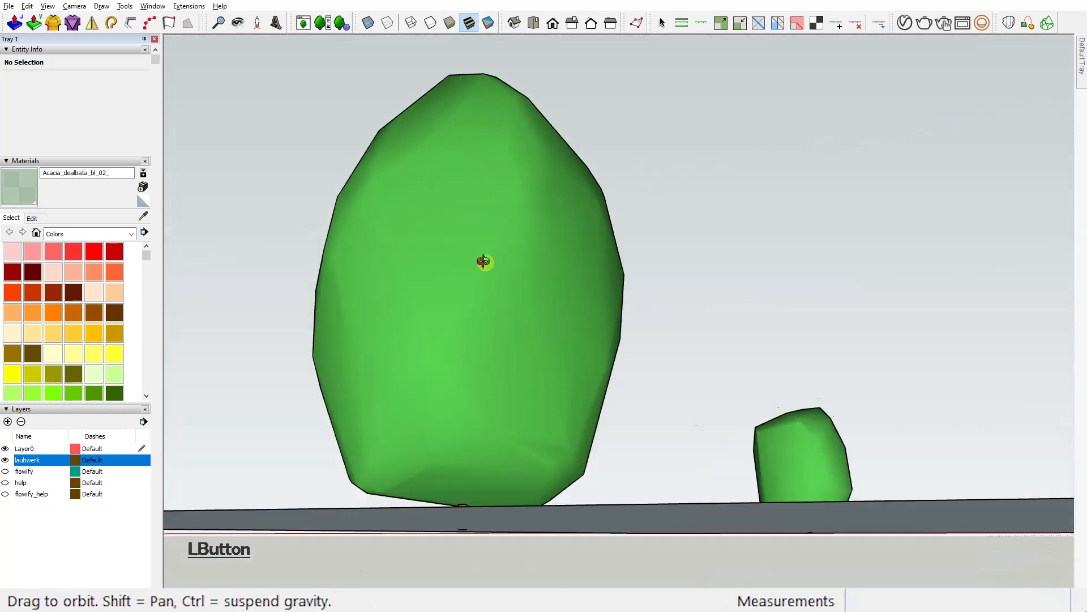
Step: Orbit the scene to view the three trees and the whole ground plane from another side
drag(484, 262, 795, 400)
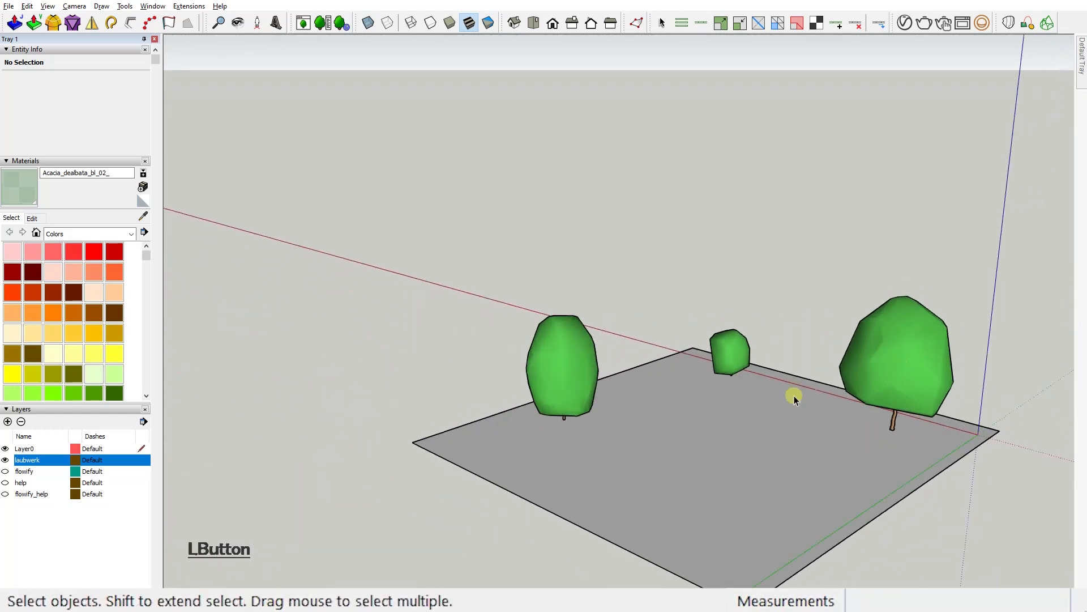
drag(795, 400, 822, 419)
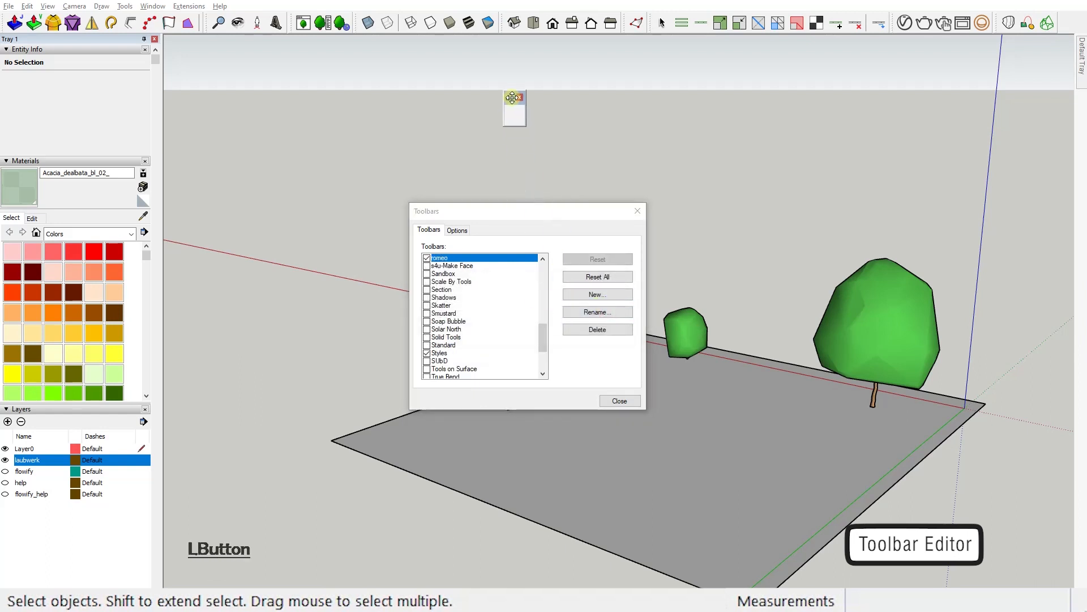
Step: Enable the QuadFace Tools, romeo and JHS PowerBar toolbars and close the toolbar list
click(368, 23)
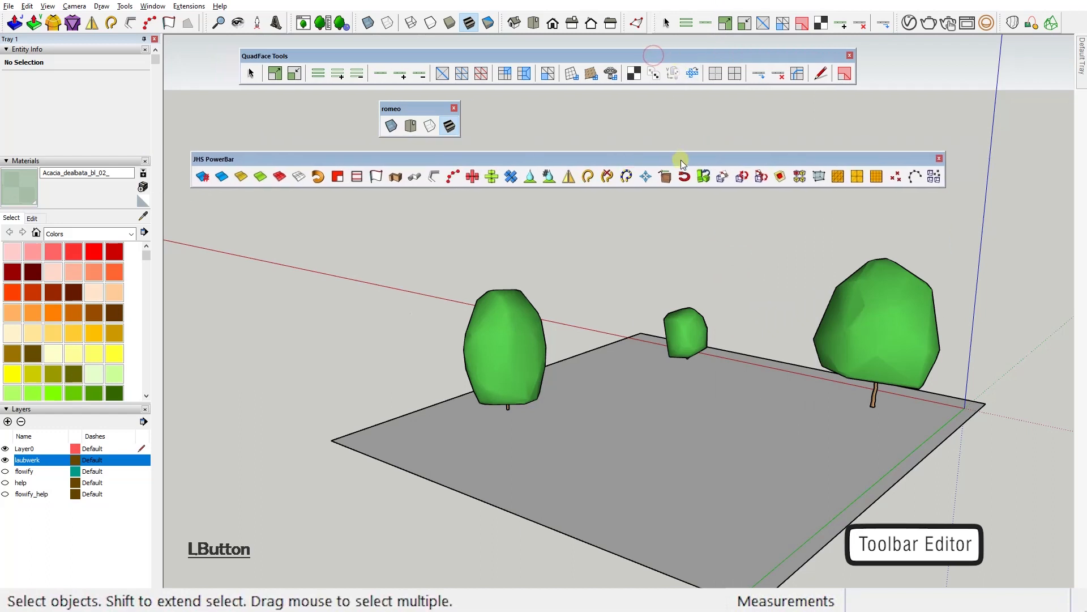
mouse_move(607, 180)
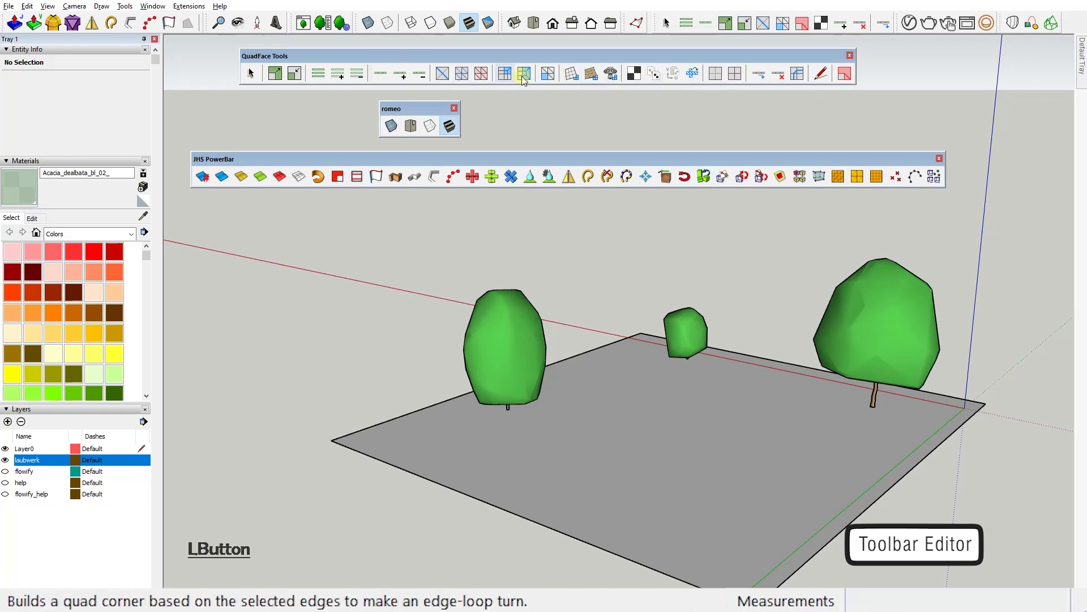
mouse_move(610, 176)
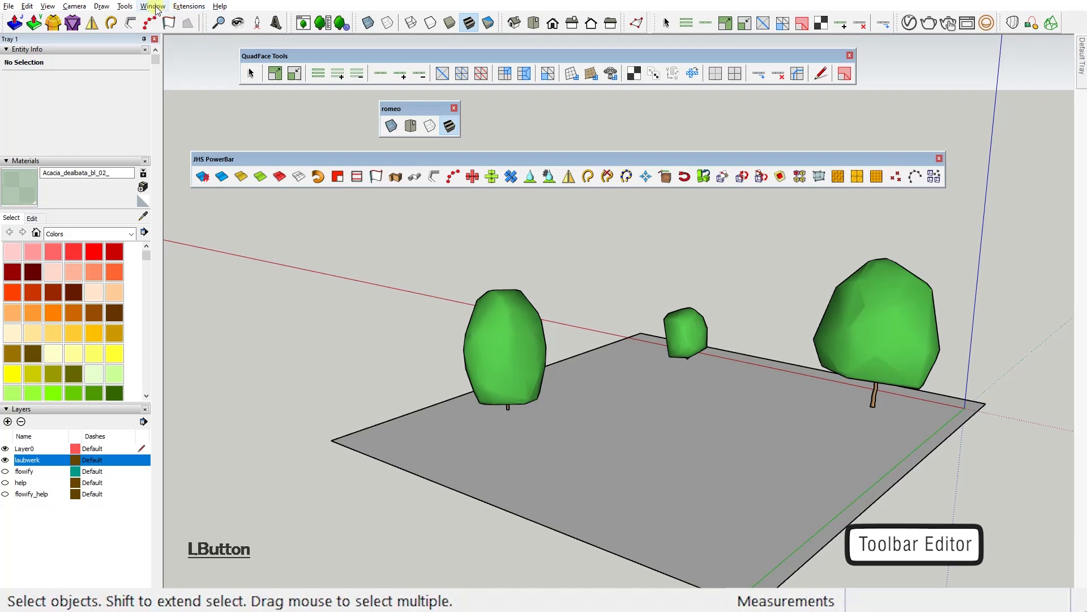
Step: In Window > Toolbar Editor, add a new custom toolbar, rename it and search buttons for 'jhs'
click(155, 6)
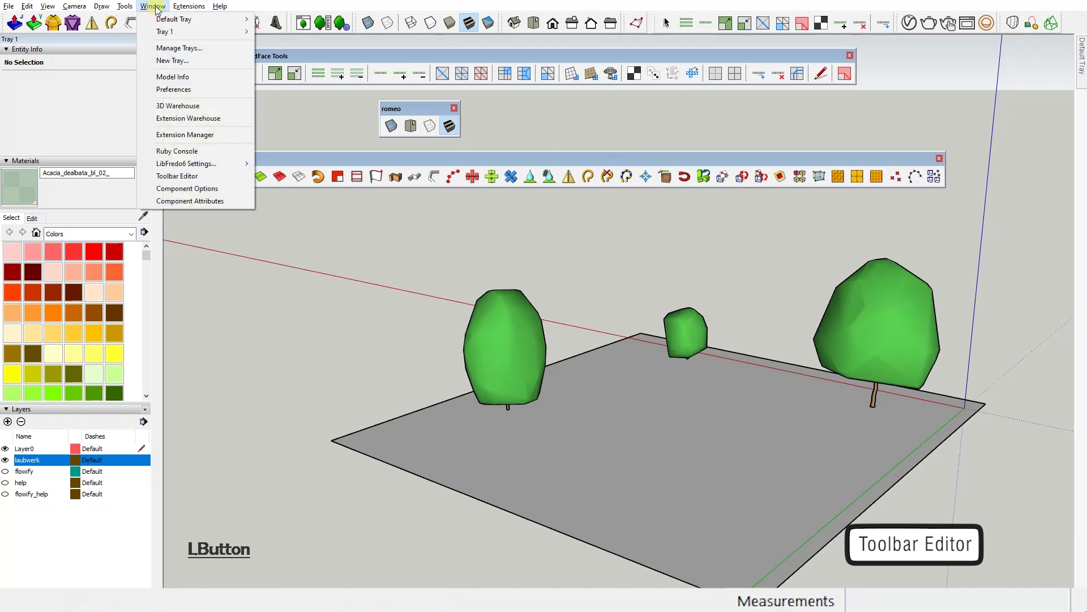
mouse_move(181, 176)
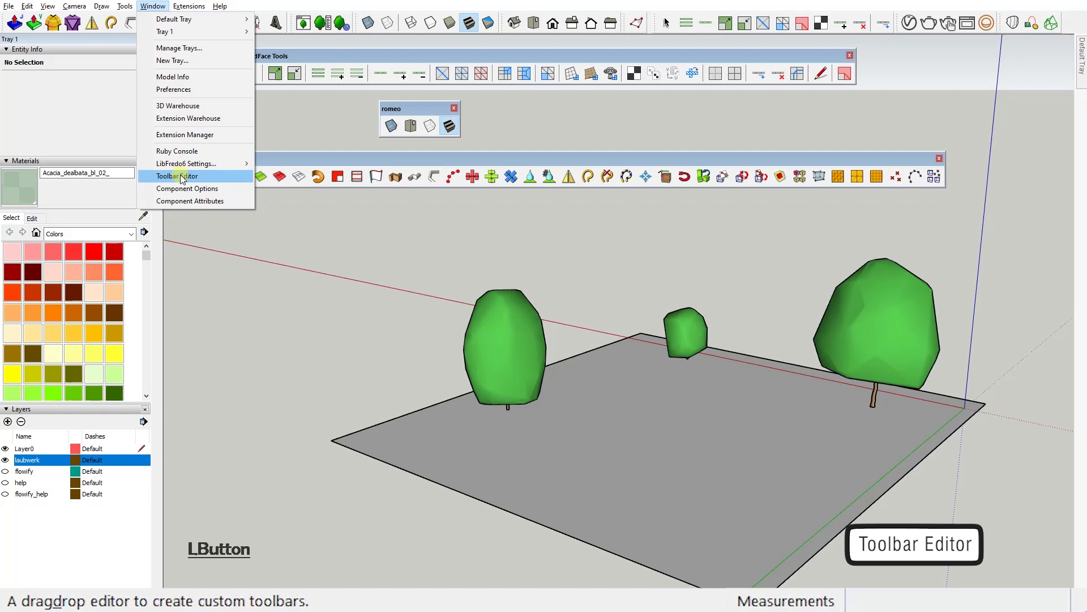
click(179, 176)
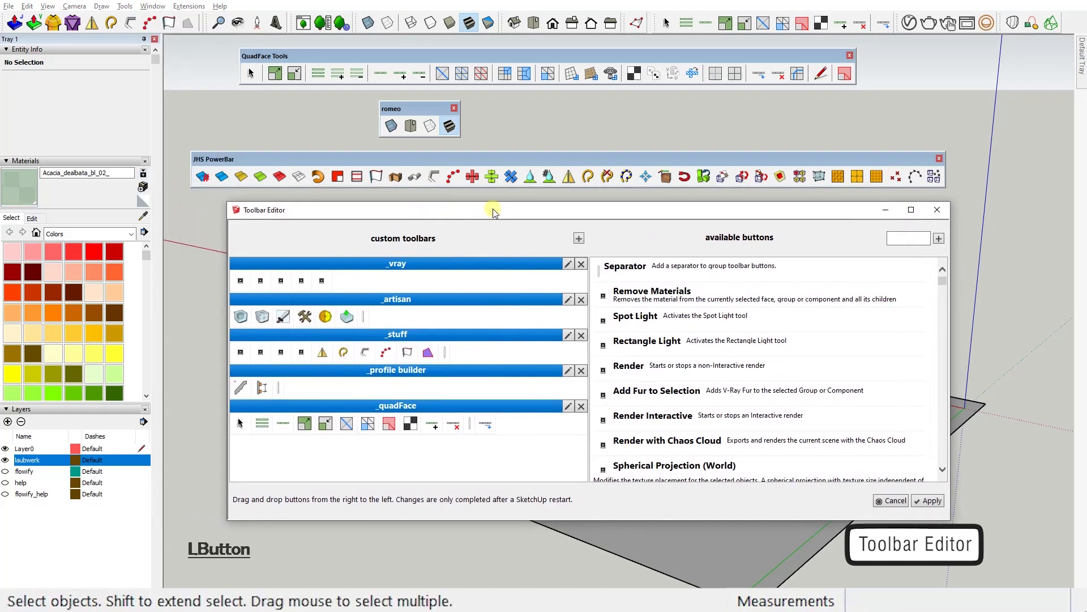
click(578, 238)
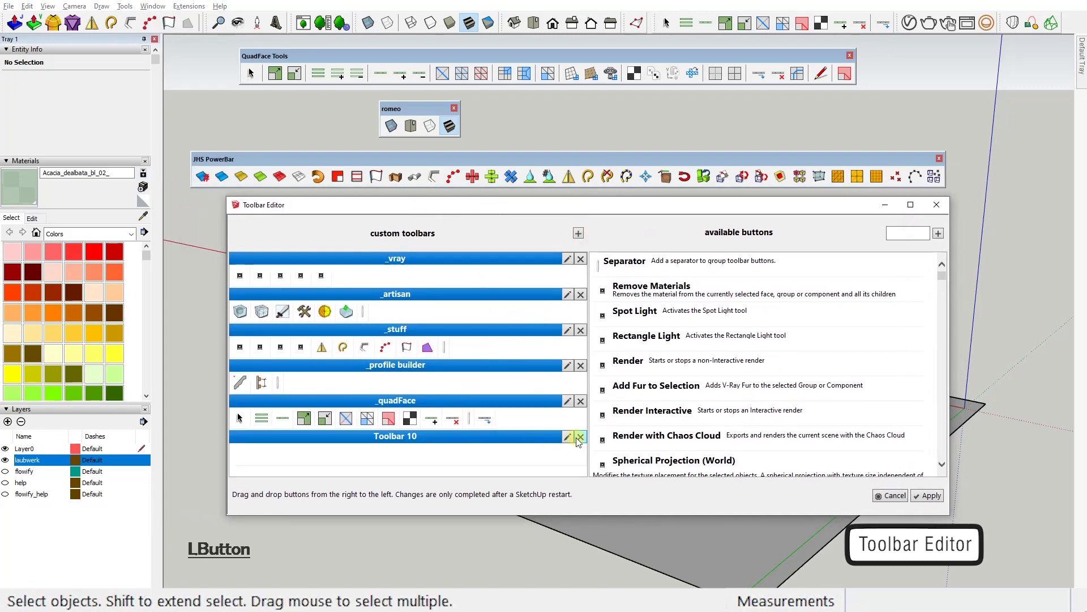
click(567, 437)
text(Juliet)
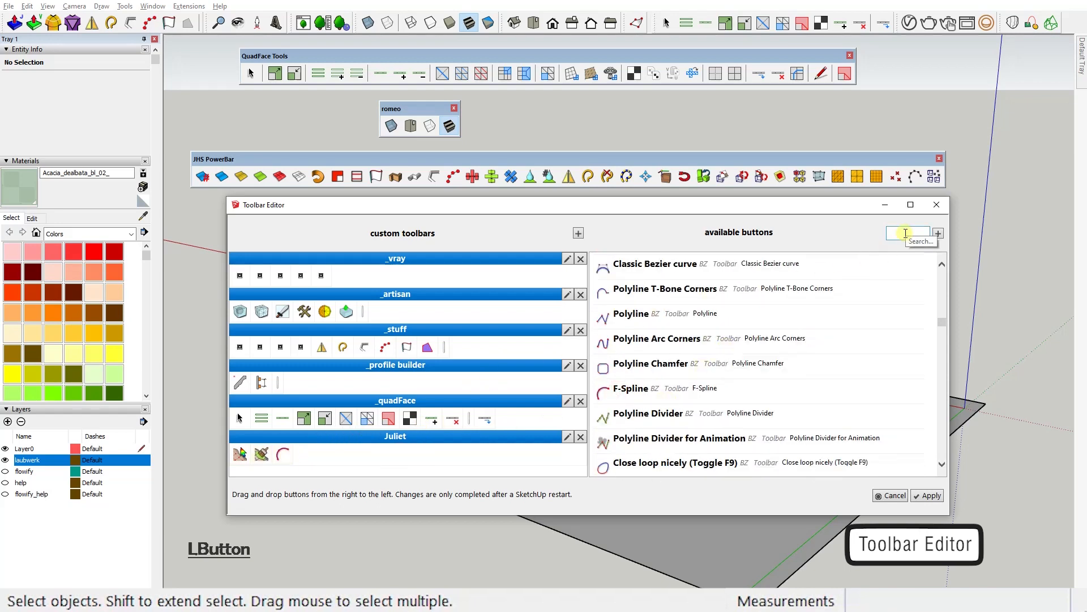
text(jhs)
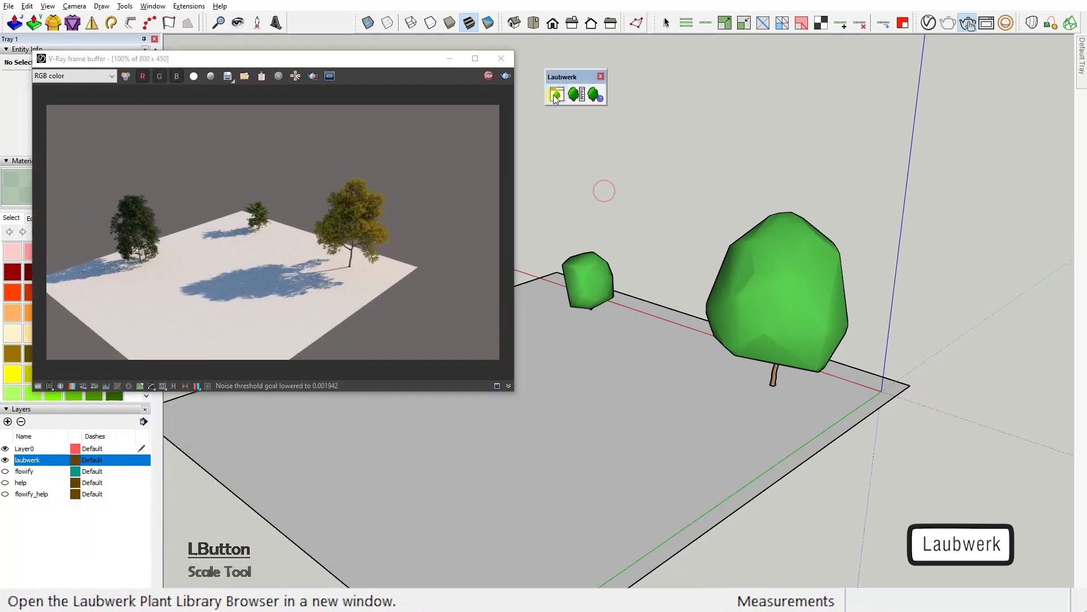
mouse_move(578, 97)
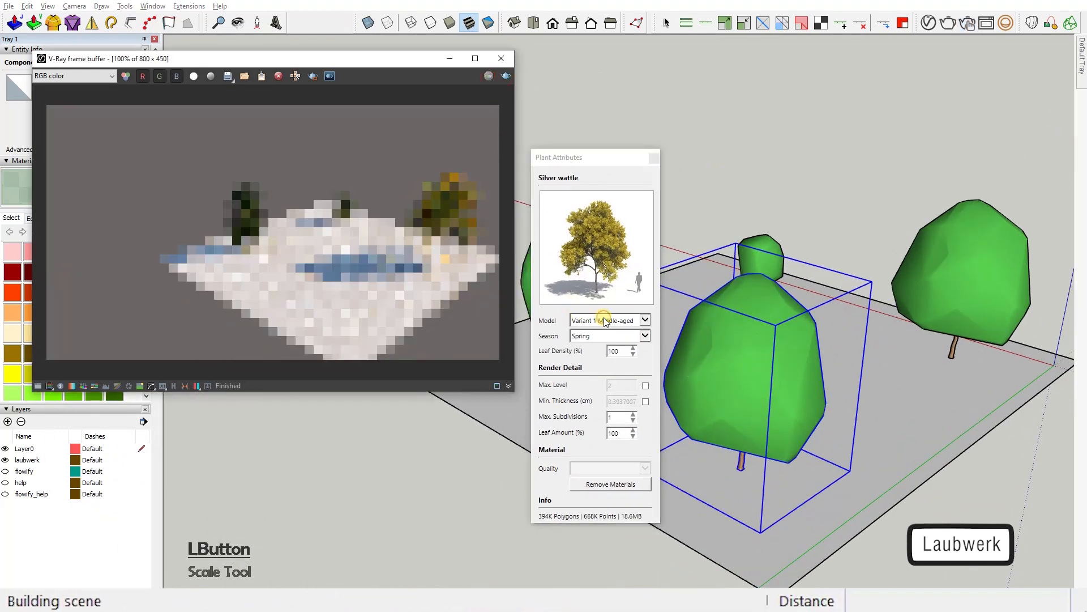
Step: Set the Silver wattle's Plant Attributes to Model Variant 3 Young and pick a season for its foliage
click(645, 319)
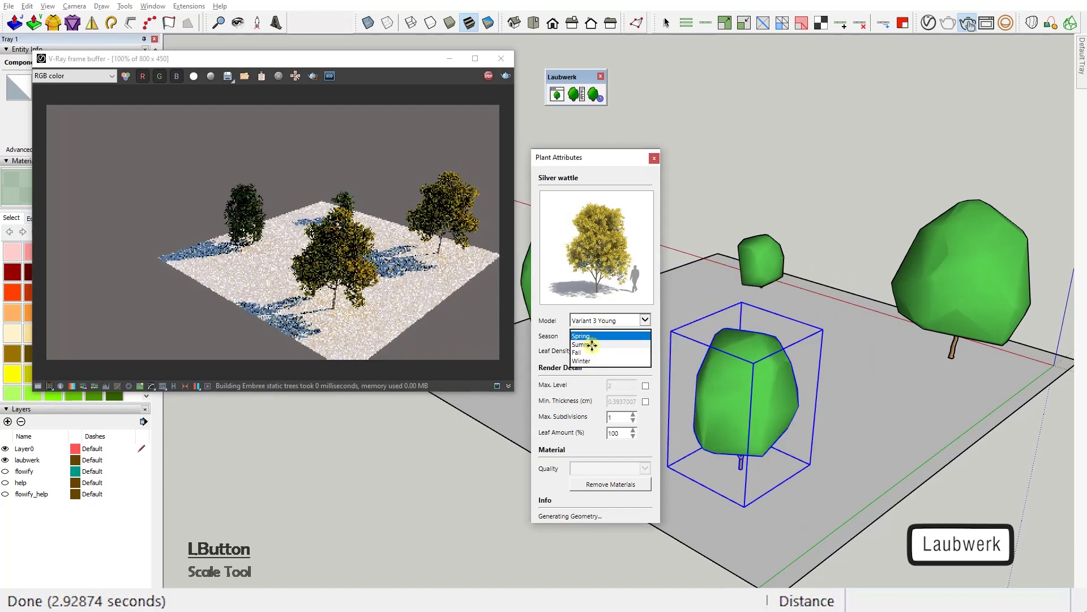
click(588, 345)
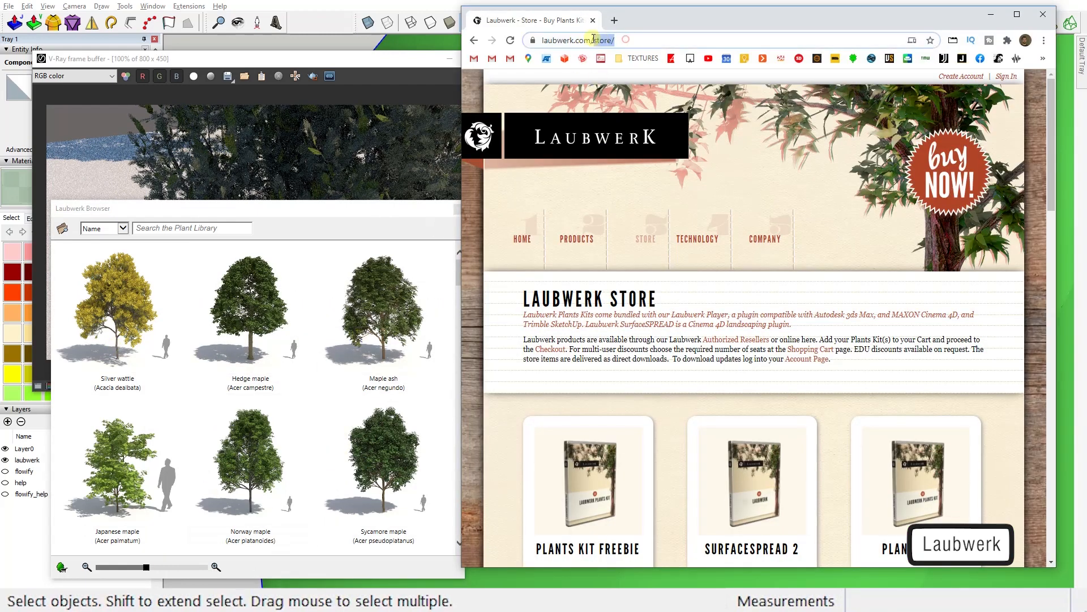
Step: Scroll down through the Laubwerk Store page in Chrome
scroll(down, 3)
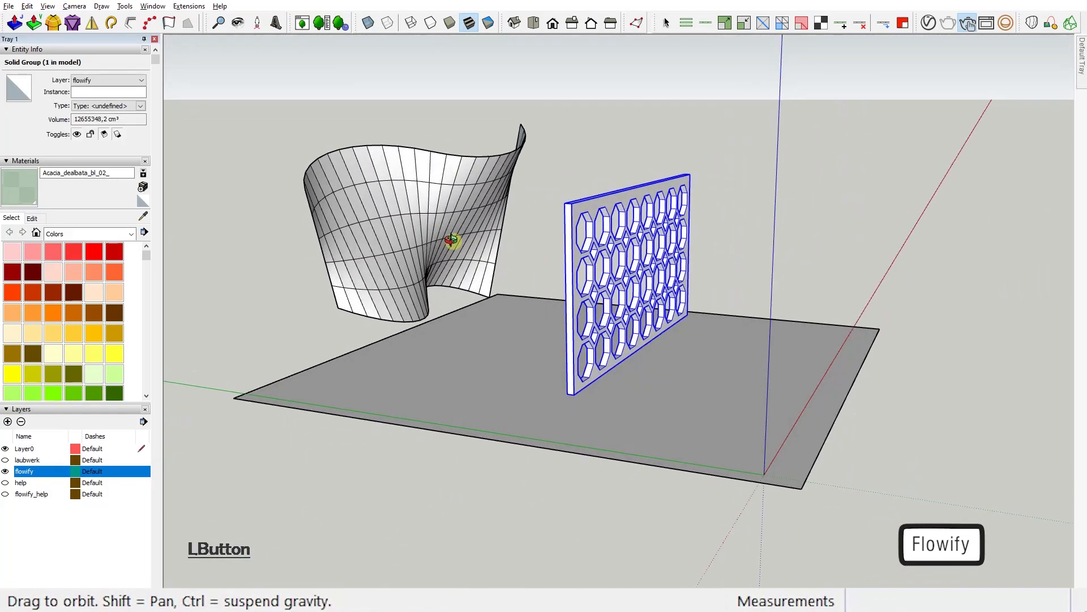
Step: Orbit around the twisted surface and helper geometry, then select the surface, honeycomb panel and helper parts together
drag(451, 243, 627, 458)
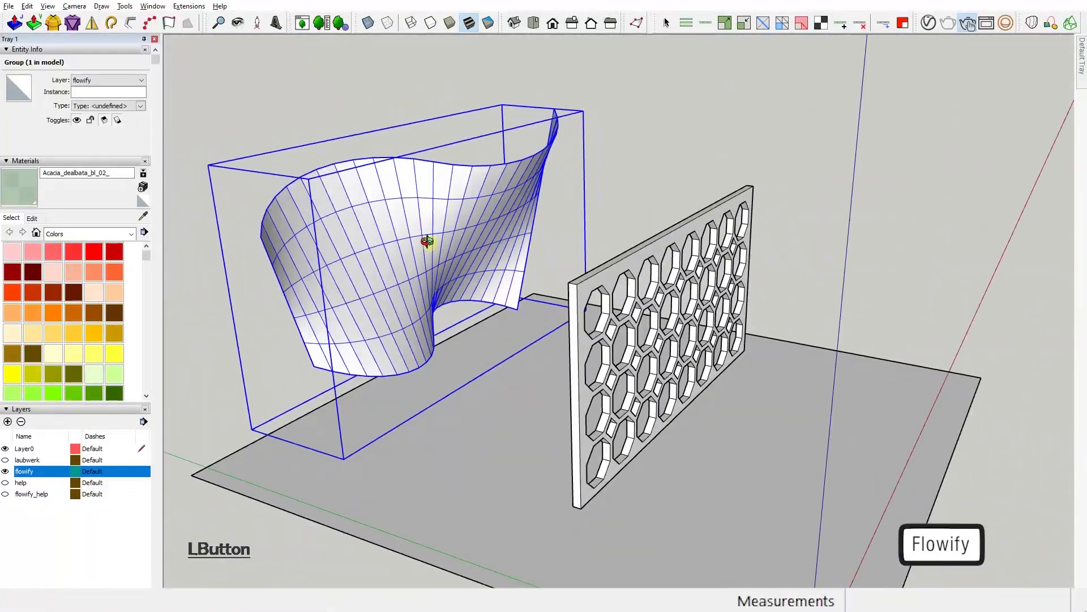
drag(428, 242, 826, 402)
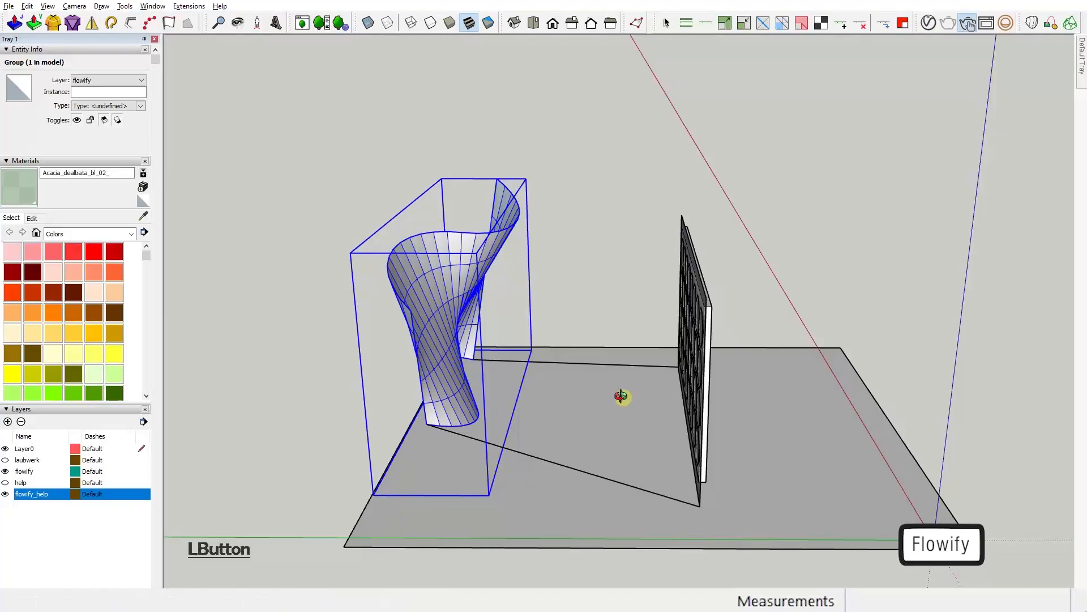
drag(623, 396, 656, 427)
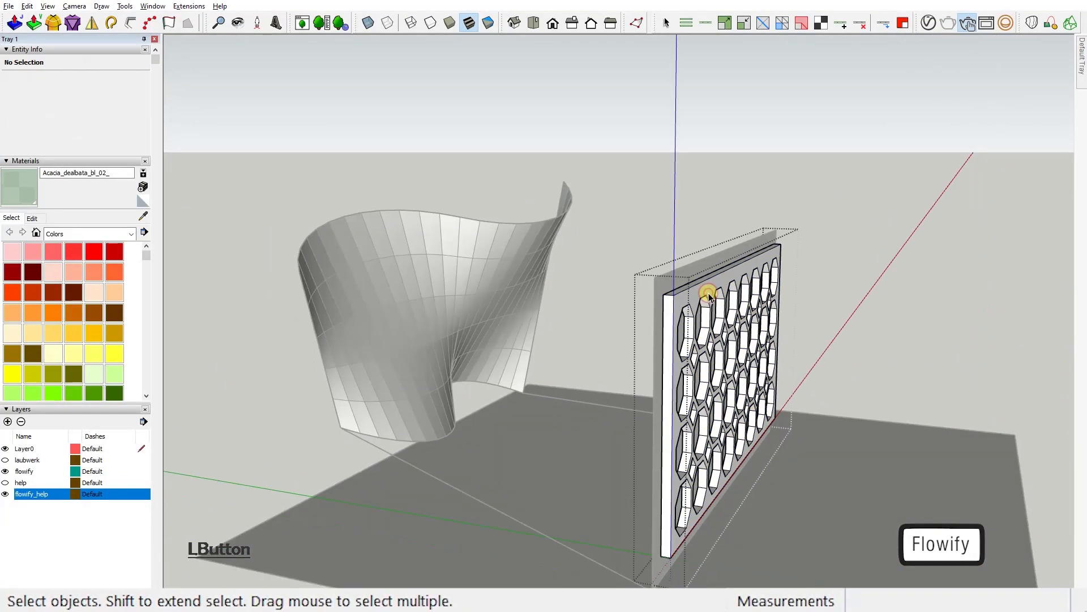
click(707, 297)
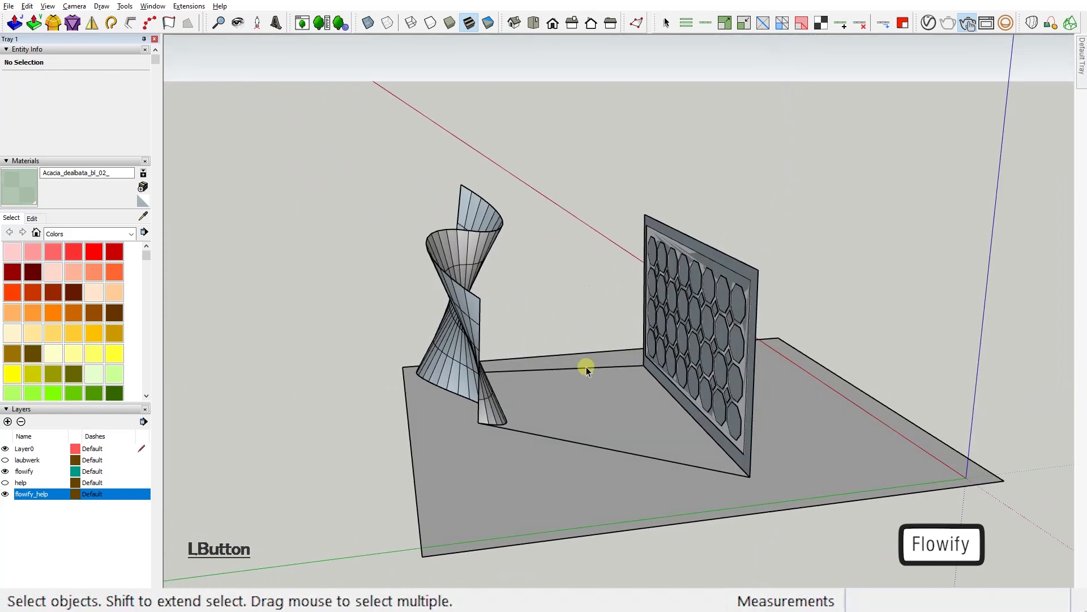
drag(585, 367, 570, 543)
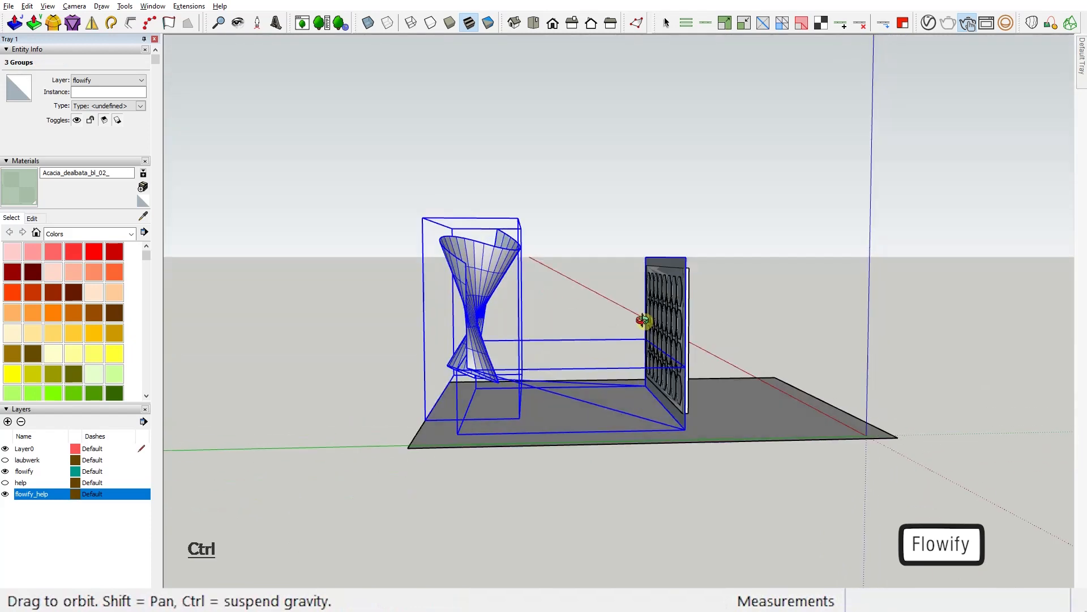
Step: Make Group from the selected honeycomb panel and helper geometry via the right-click menu
right_click(475, 322)
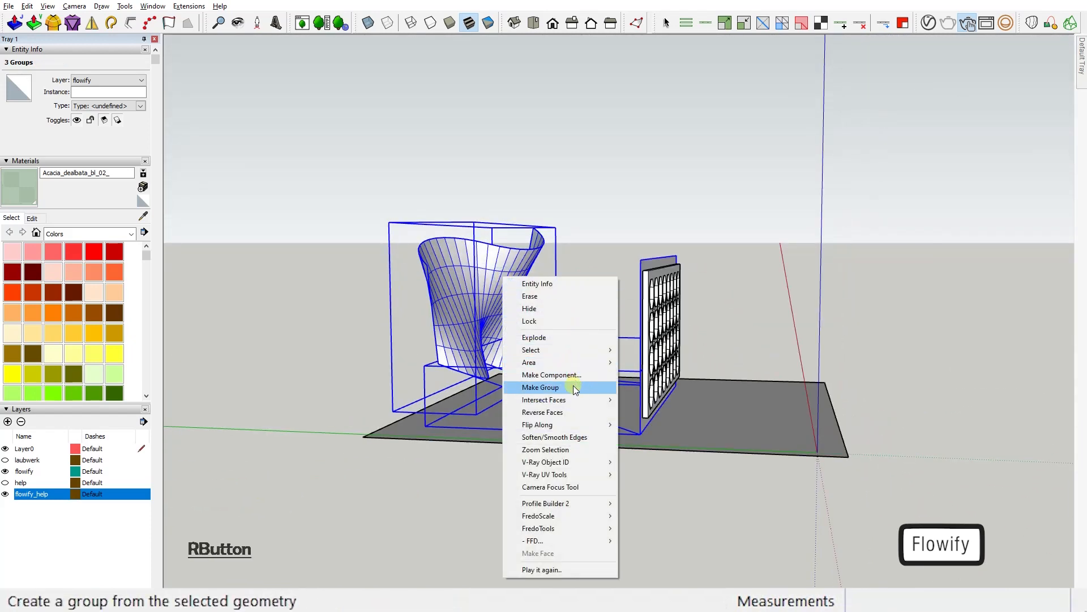
click(542, 387)
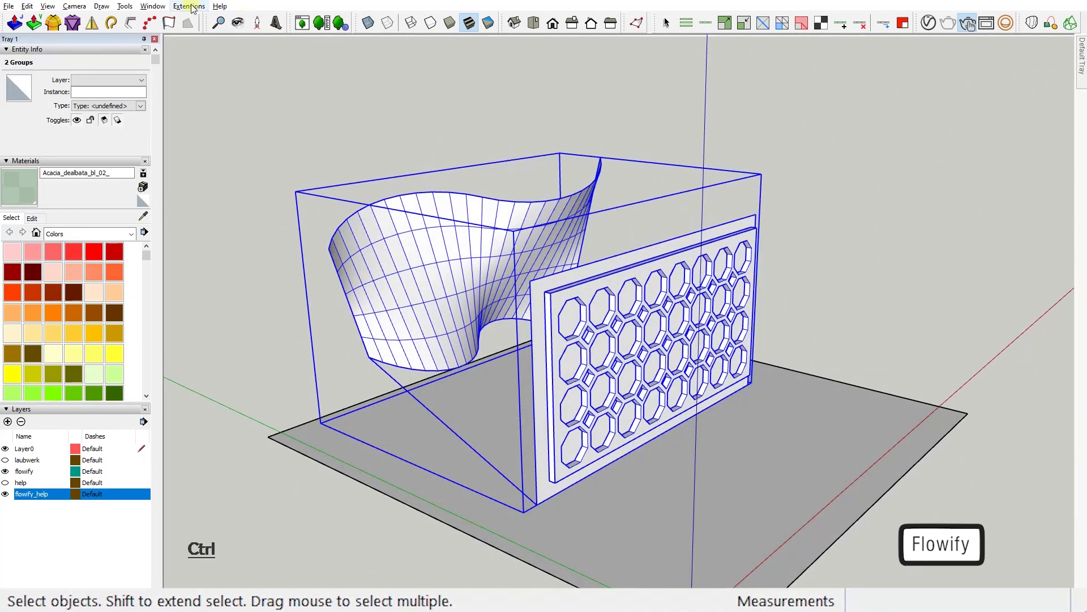
click(188, 5)
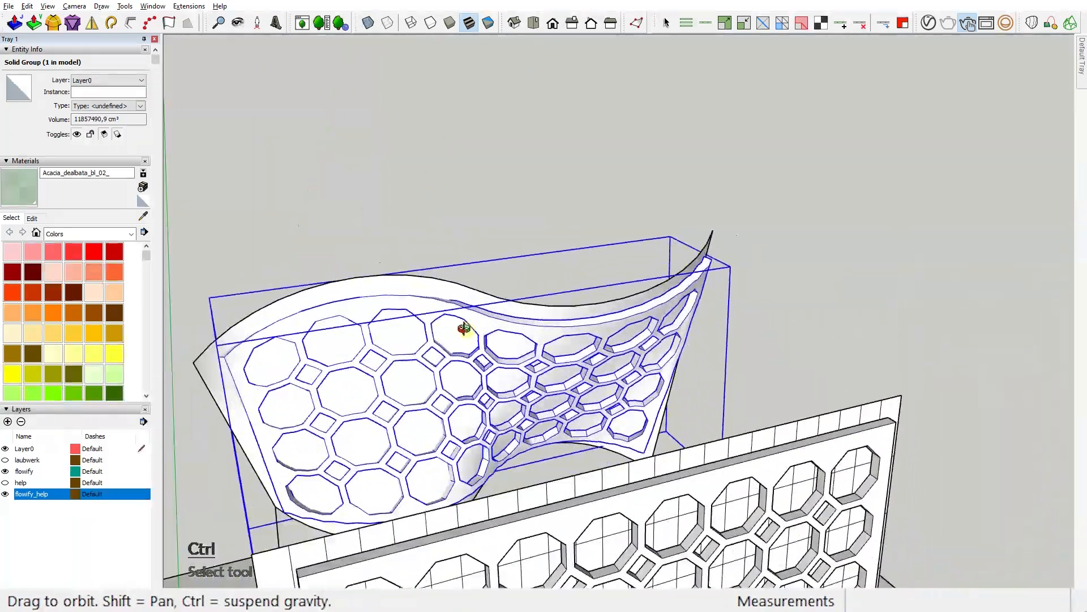
Step: Orbit the model to inspect the bent honeycomb shell from below and above the twisted surface
drag(464, 330, 641, 261)
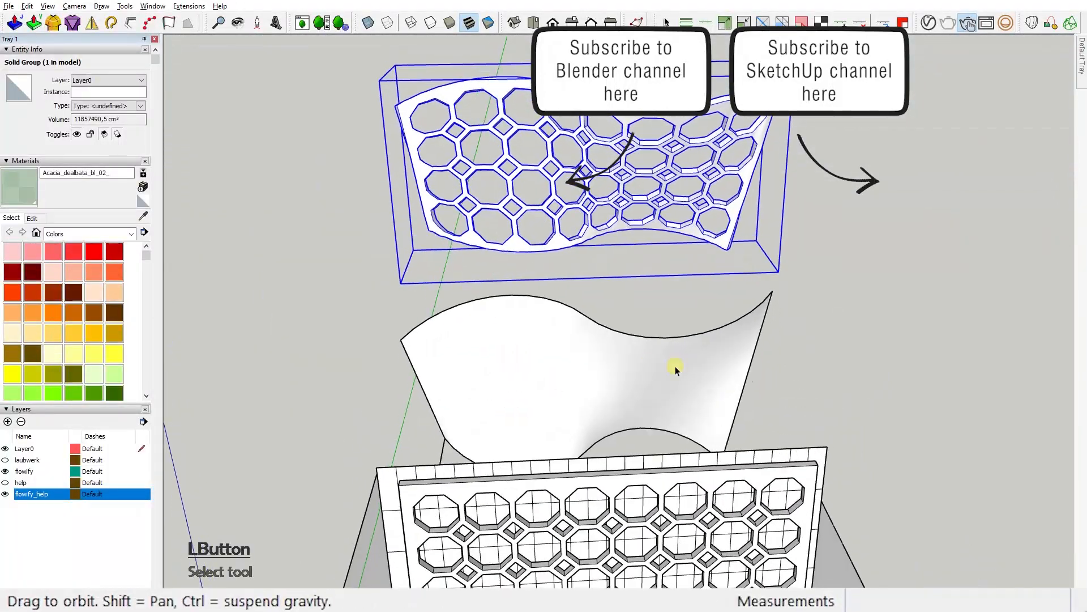
drag(677, 367, 545, 405)
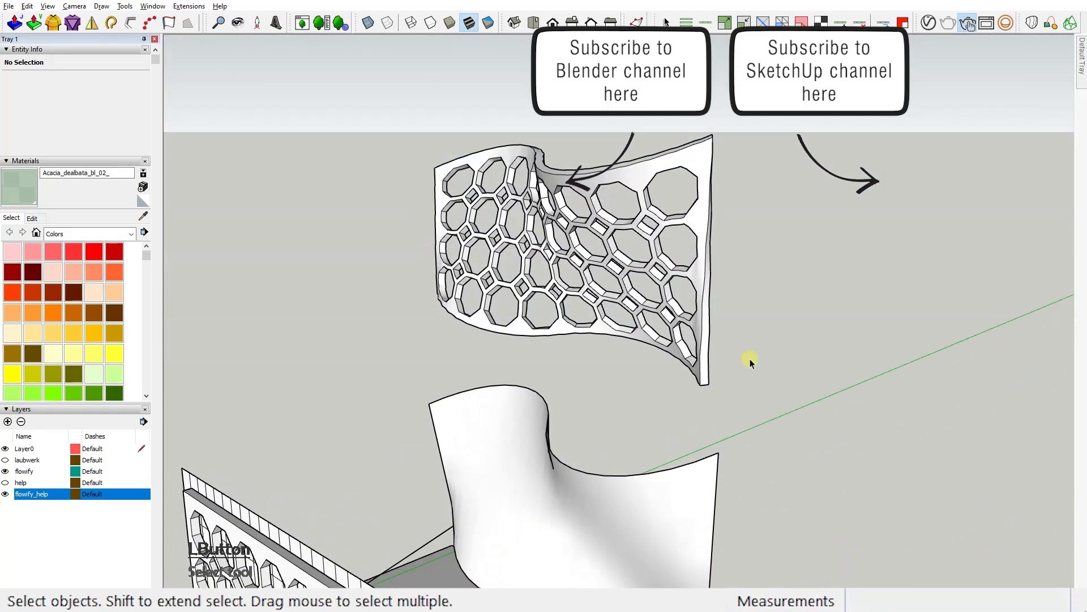
drag(749, 363, 372, 312)
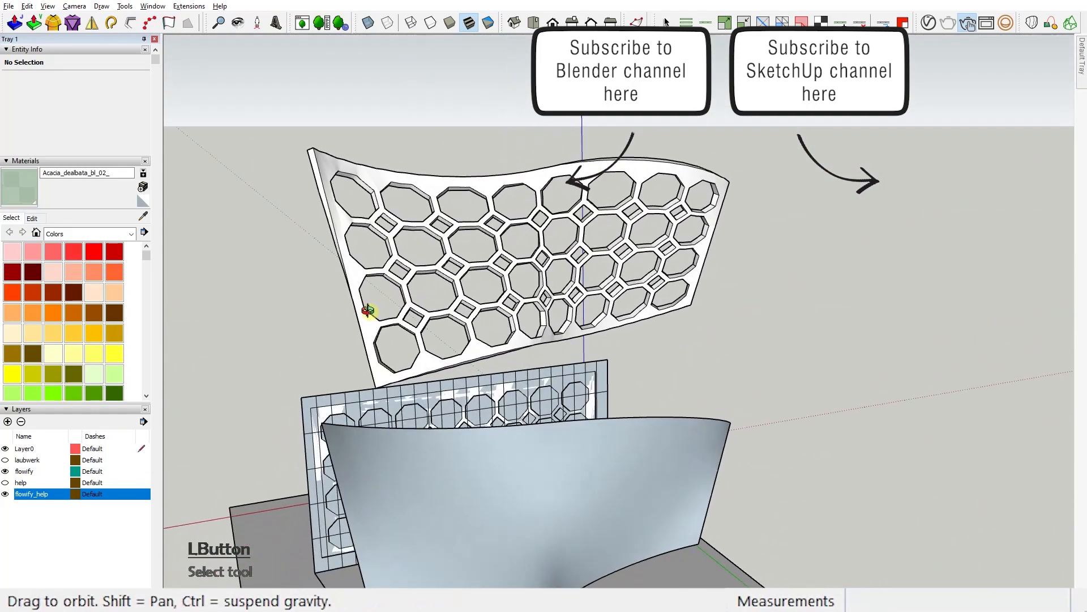